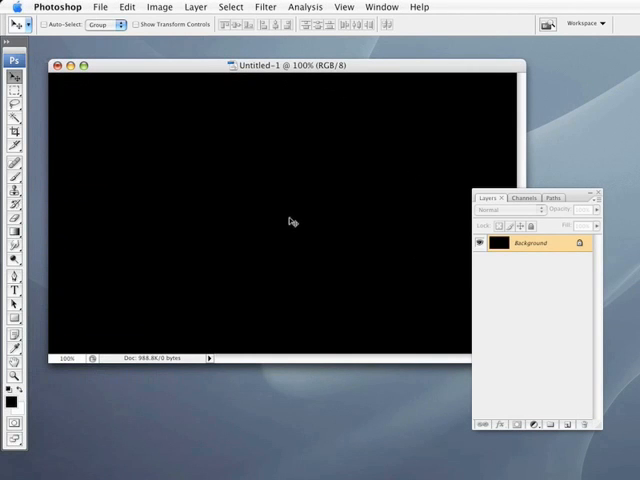
Step: Resize the image to 750 × 450 pixels
{"action": "left_click", "coordinate": [160, 7]}
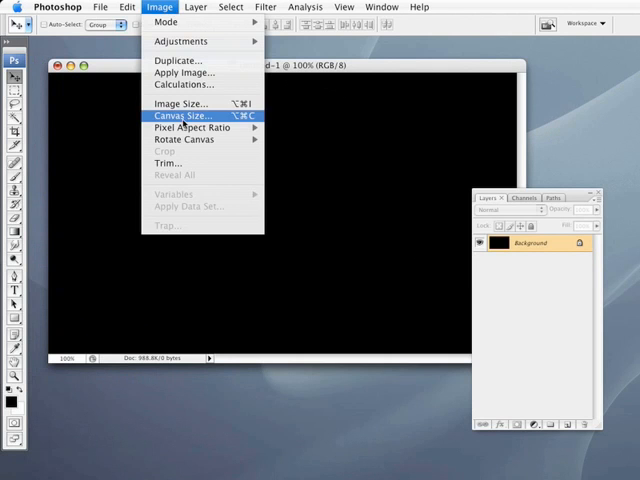
{"action": "left_click", "coordinate": [181, 103]}
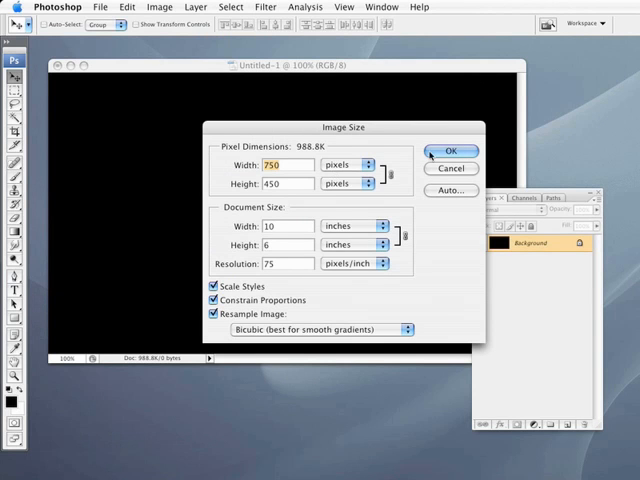
{"action": "left_click", "coordinate": [451, 151]}
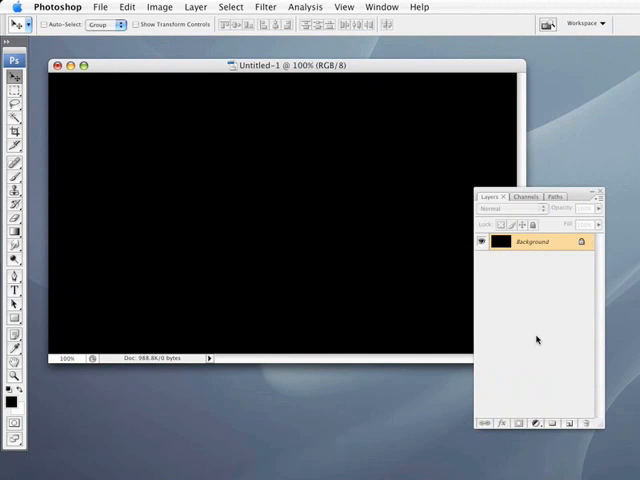
Step: On a new layer, fill a tall central marquee strip with 50% gray
{"action": "left_click", "coordinate": [549, 423]}
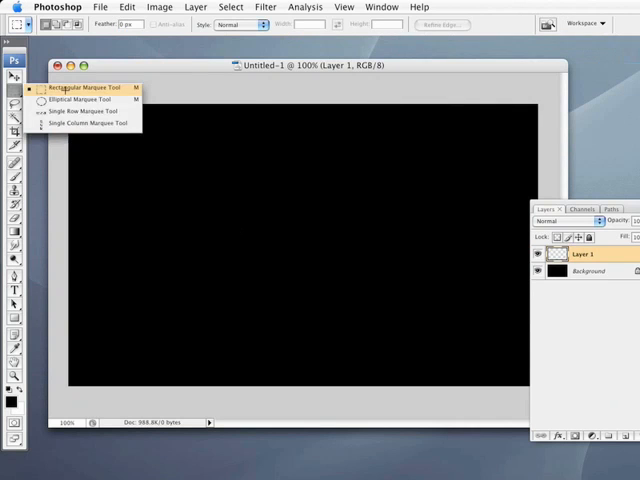
{"action": "left_click_drag", "start_coordinate": [243, 100], "coordinate": [365, 390]}
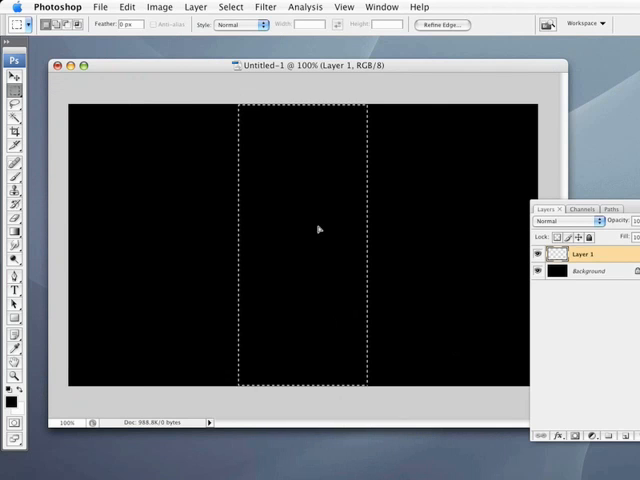
{"action": "mouse_move", "coordinate": [180, 214]}
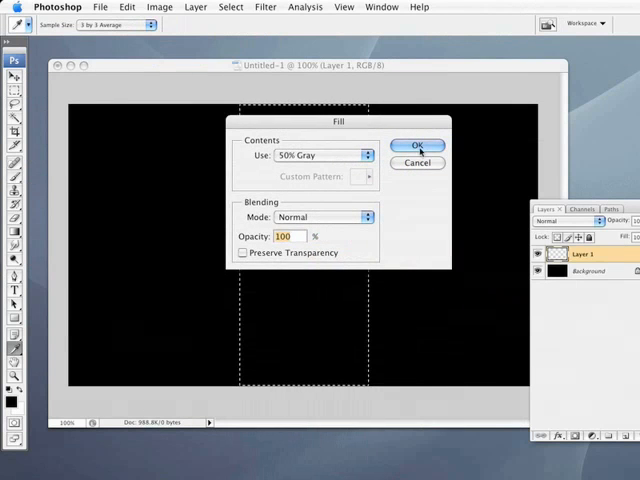
{"action": "left_click", "coordinate": [416, 145]}
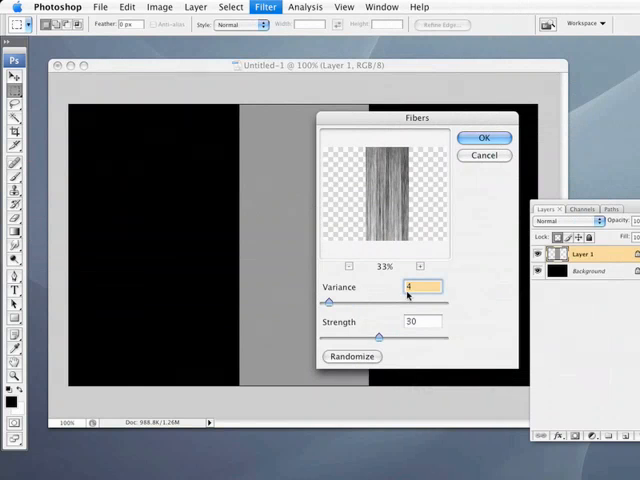
{"action": "mouse_move", "coordinate": [340, 290]}
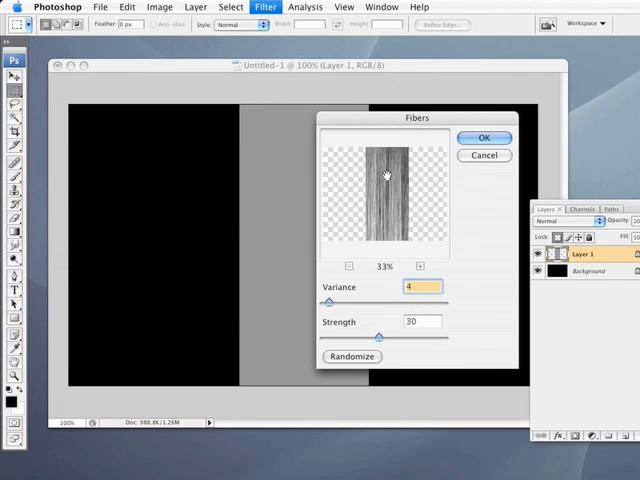
Step: Apply Fibers with Variance 4 and Strength 30 to the gray strip
{"action": "left_click", "coordinate": [351, 356]}
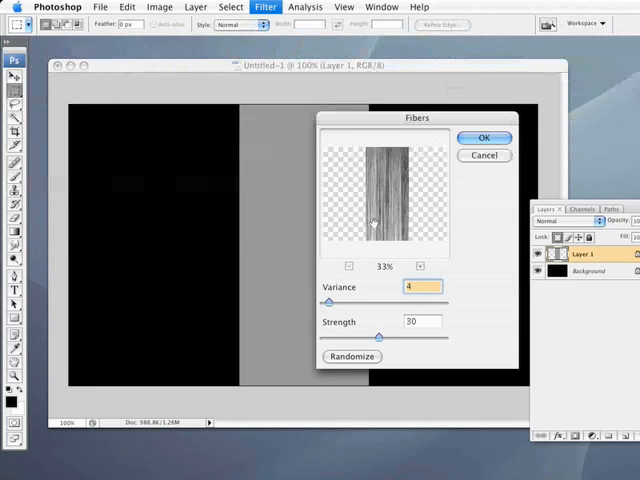
{"action": "left_click", "coordinate": [484, 137]}
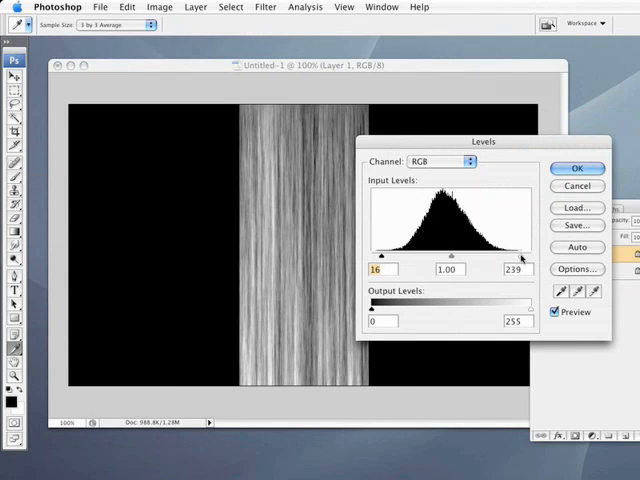
Step: Set Levels inputs to 16/1.00/239, then Motion Blur at angle 90, distance 250
{"action": "left_click", "coordinate": [577, 168]}
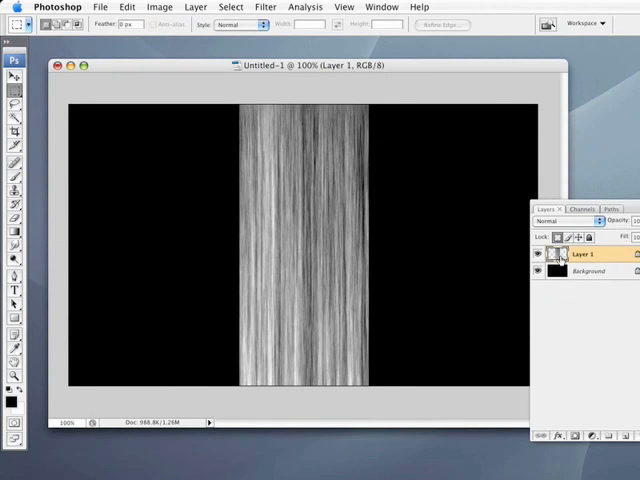
{"action": "left_click", "coordinate": [265, 7]}
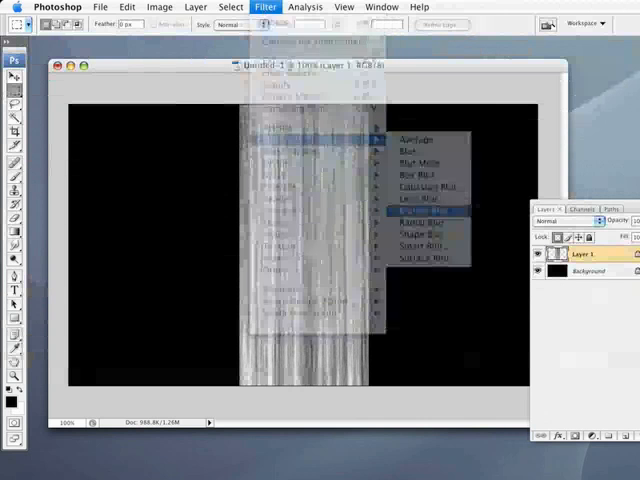
{"action": "left_click", "coordinate": [415, 211]}
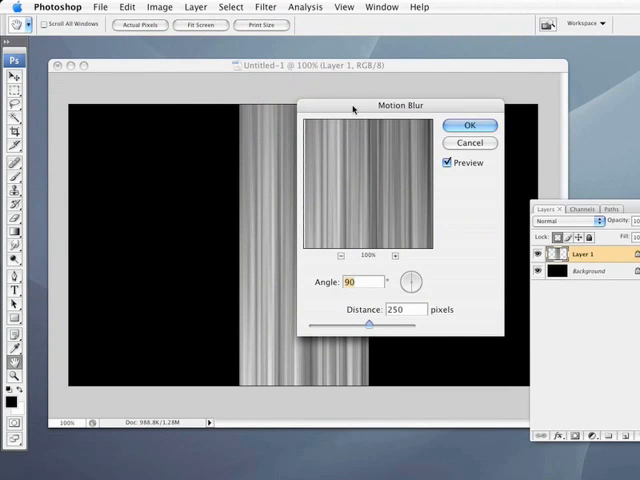
{"action": "left_click", "coordinate": [469, 125]}
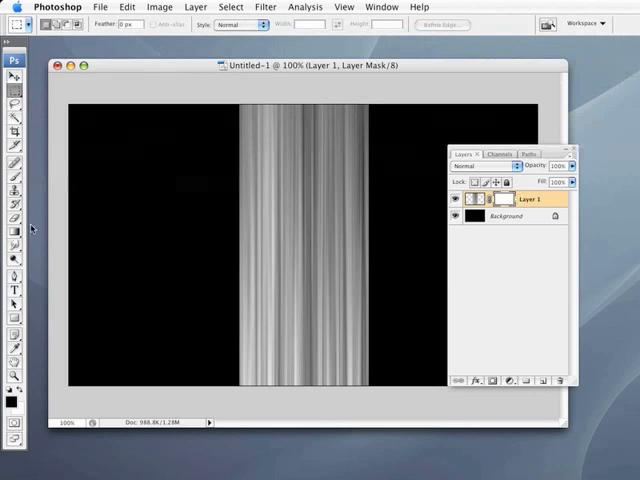
Step: Paint a Foreground to Transparent gradient on Layer 1's mask, then apply the mask
{"action": "left_click", "coordinate": [14, 231]}
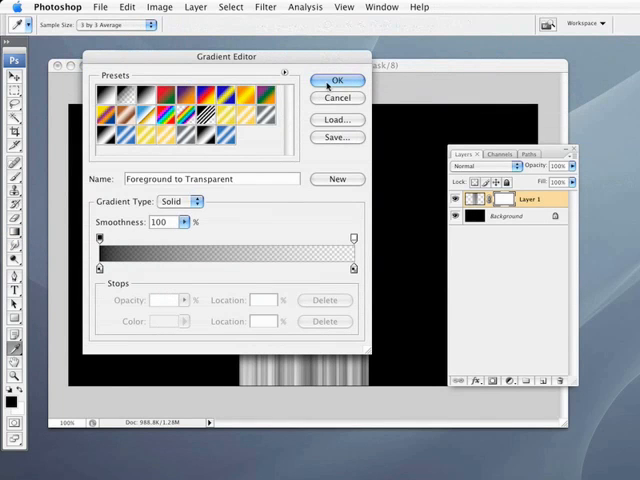
{"action": "left_click", "coordinate": [337, 80]}
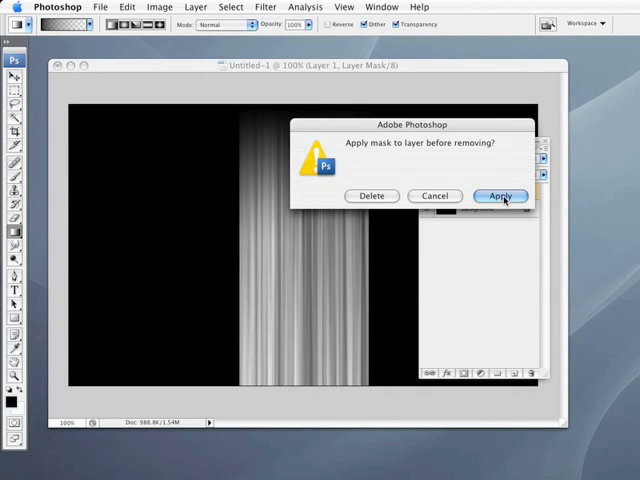
{"action": "left_click", "coordinate": [500, 195]}
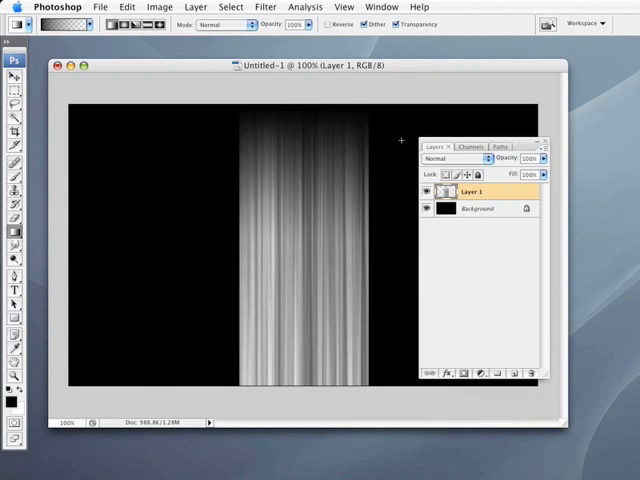
{"action": "mouse_move", "coordinate": [340, 172]}
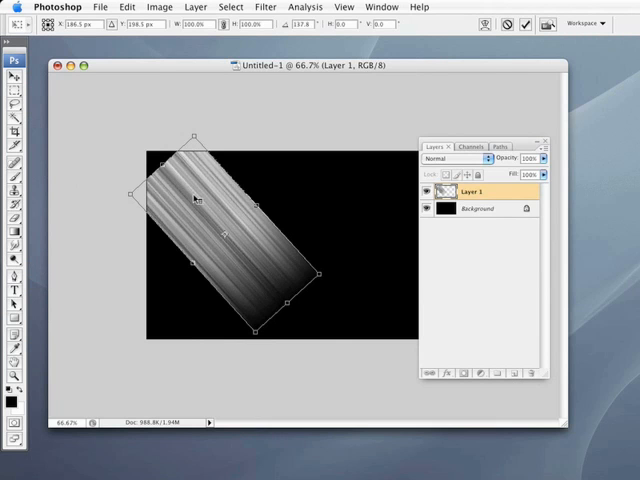
Step: Distort the strip's corners into a beam cone from the top-left corner
{"action": "right_click", "coordinate": [195, 200]}
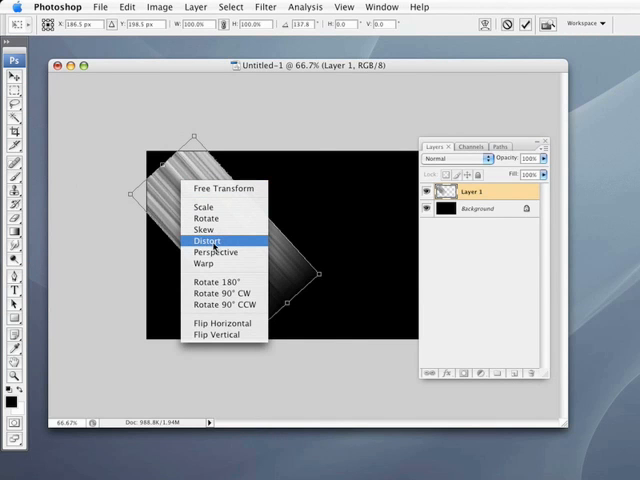
{"action": "left_click", "coordinate": [207, 241]}
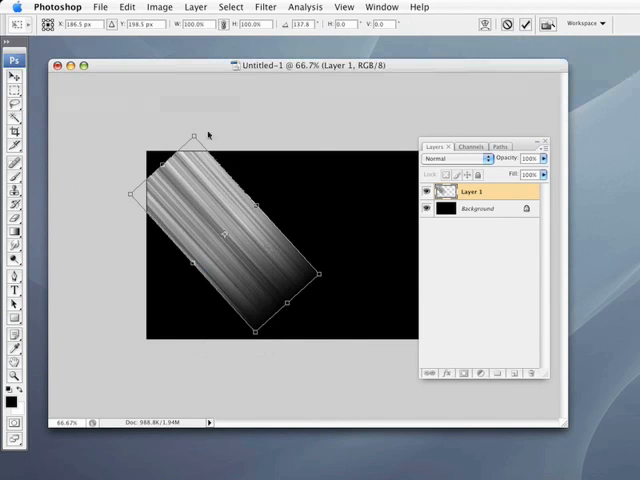
{"action": "left_click_drag", "start_coordinate": [193, 135], "coordinate": [142, 130]}
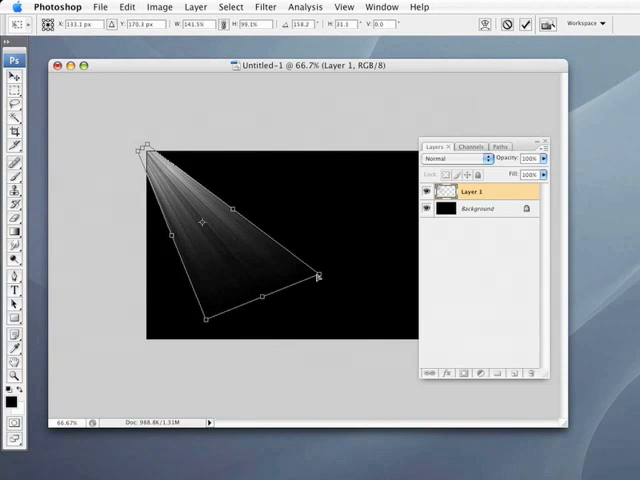
{"action": "left_click_drag", "start_coordinate": [320, 275], "coordinate": [349, 254]}
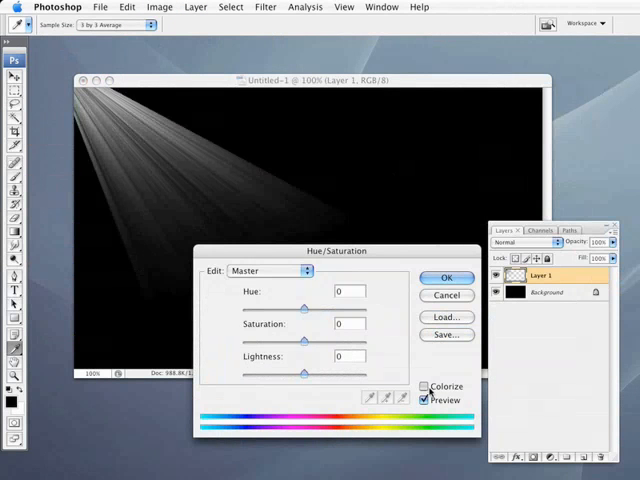
Step: Colorize the beam with Hue/Saturation, Hue 220 and Saturation 40
{"action": "left_click", "coordinate": [424, 387]}
{"action": "type", "text": "37"}
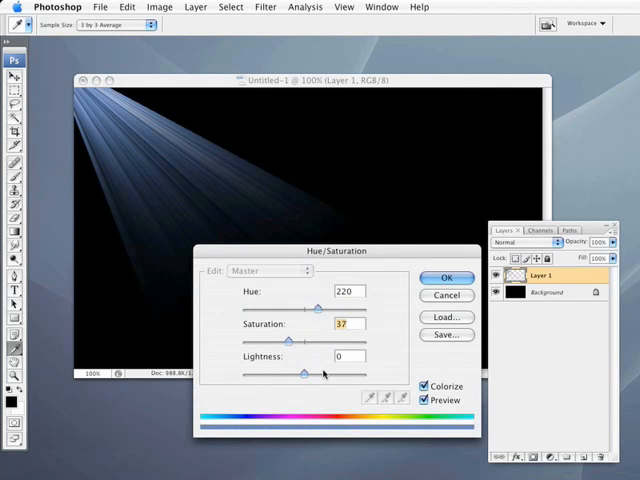
{"action": "left_click_drag", "start_coordinate": [305, 340], "coordinate": [325, 340]}
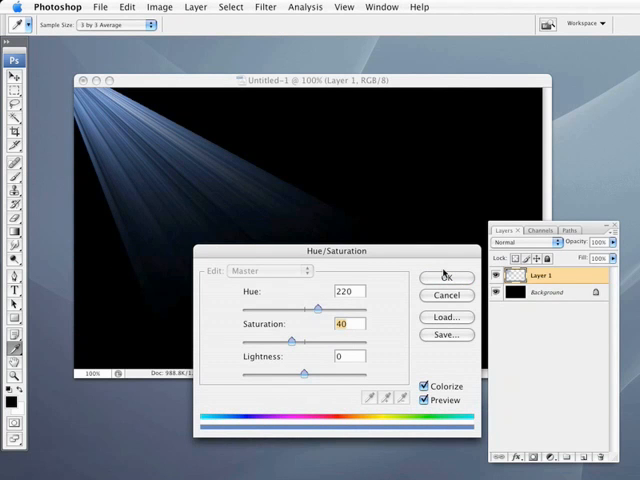
{"action": "left_click", "coordinate": [446, 277]}
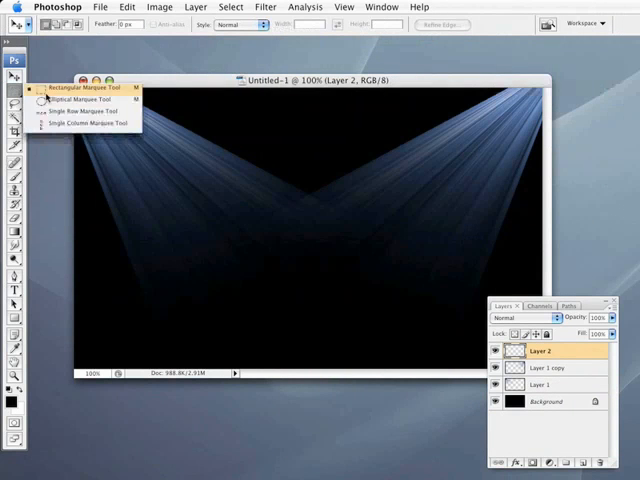
{"action": "mouse_move", "coordinate": [85, 99]}
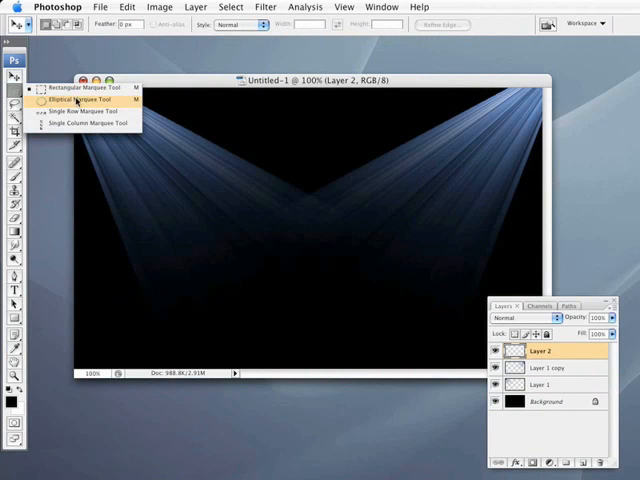
Step: Give Layer 2's floor ellipse a 15-pixel Gaussian Blur
{"action": "left_click", "coordinate": [80, 99]}
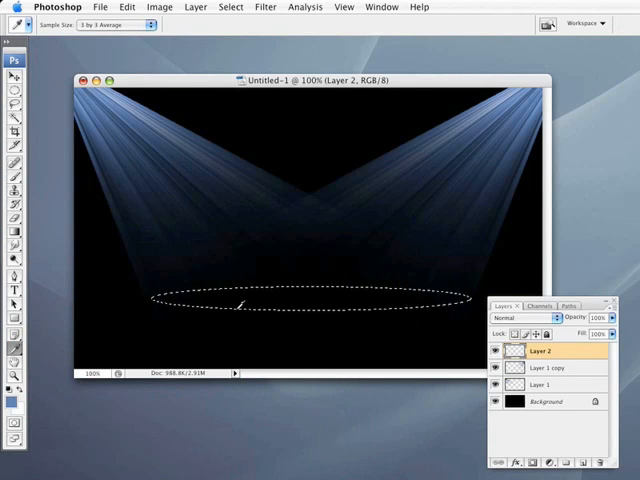
{"action": "mouse_move", "coordinate": [85, 347]}
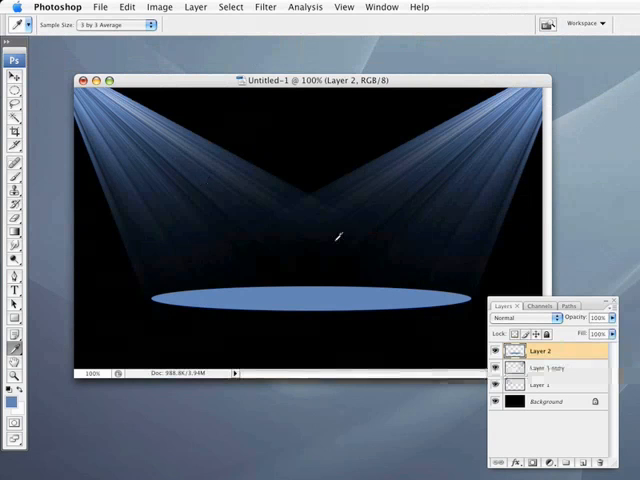
{"action": "left_click", "coordinate": [266, 7]}
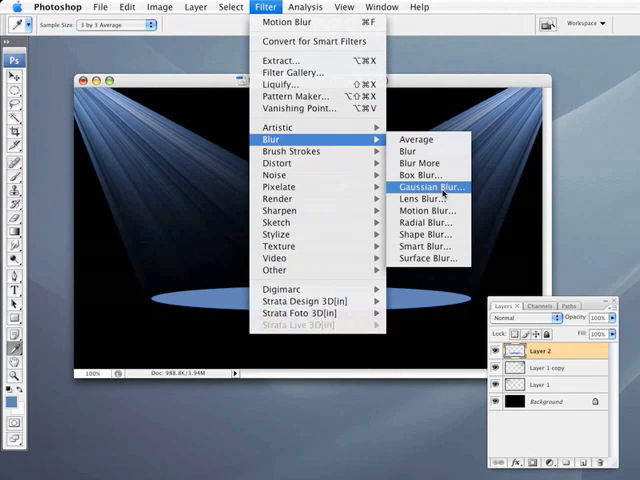
{"action": "left_click", "coordinate": [427, 187]}
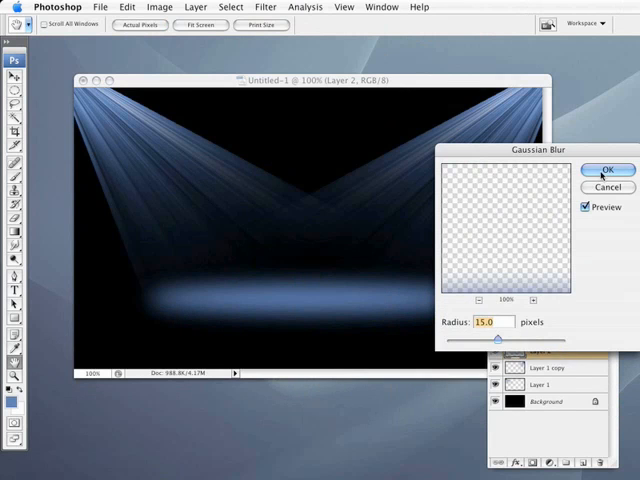
{"action": "left_click", "coordinate": [606, 168]}
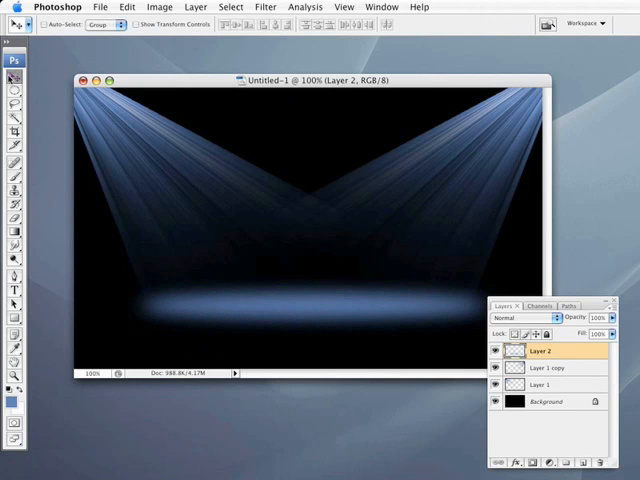
{"action": "mouse_move", "coordinate": [248, 323]}
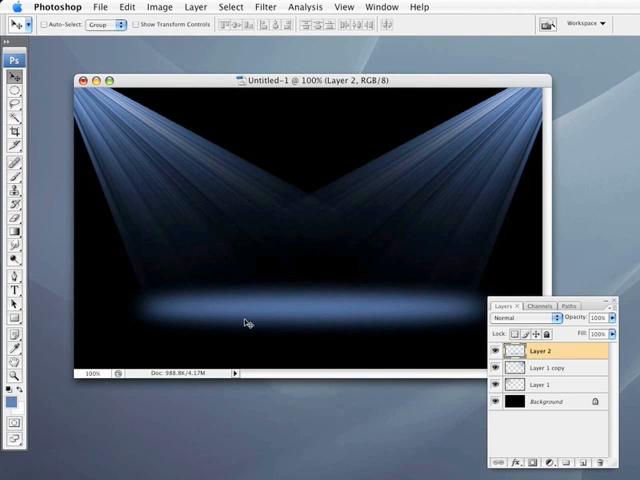
{"action": "mouse_move", "coordinate": [390, 303]}
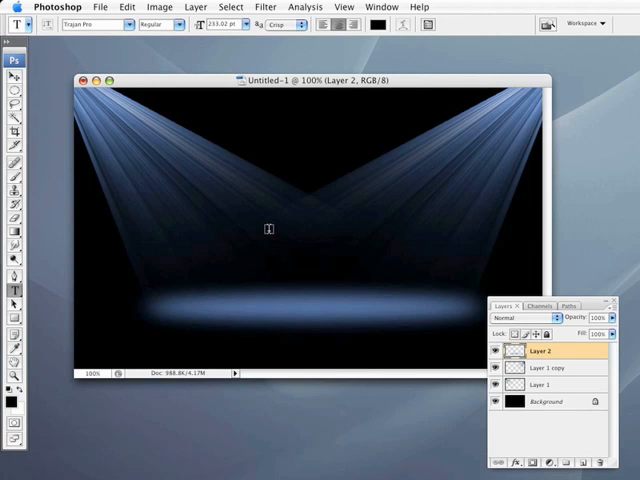
Step: Type a Trajan Pro X at about 233 pt at the stage centre and commit it
{"action": "left_click", "coordinate": [264, 238]}
{"action": "type", "text": "X"}
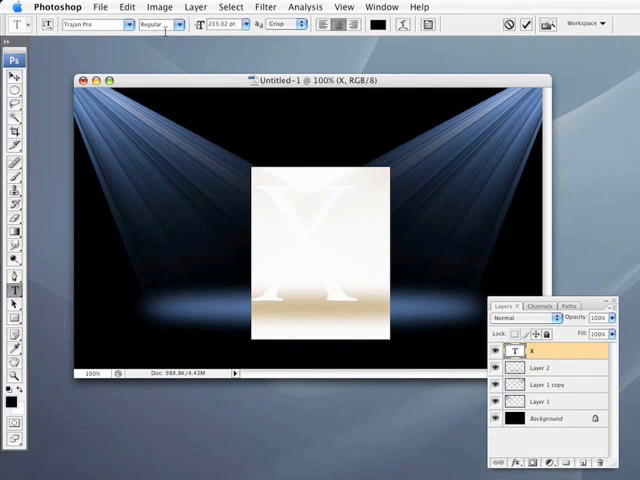
{"action": "left_click", "coordinate": [160, 24]}
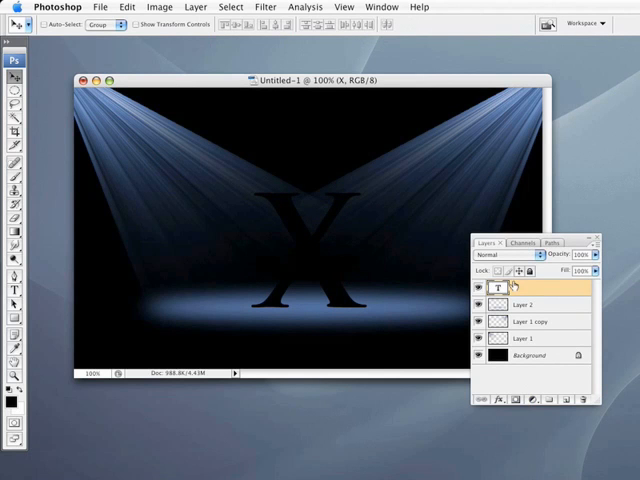
Step: Add a blue Screen Inner Shadow to the X, positioned along its top edges
{"action": "left_click", "coordinate": [497, 399]}
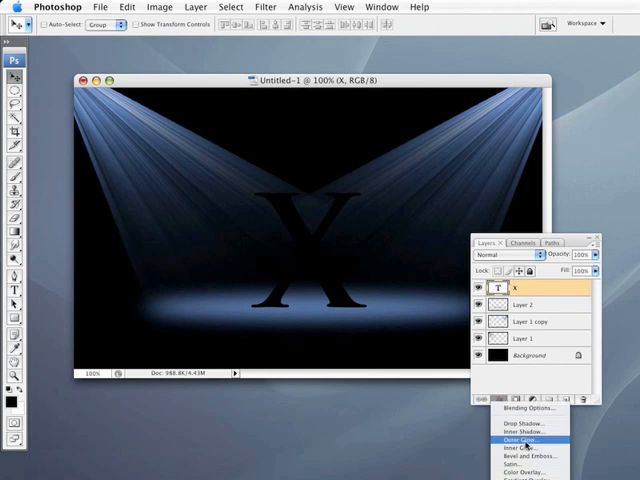
{"action": "left_click", "coordinate": [519, 448]}
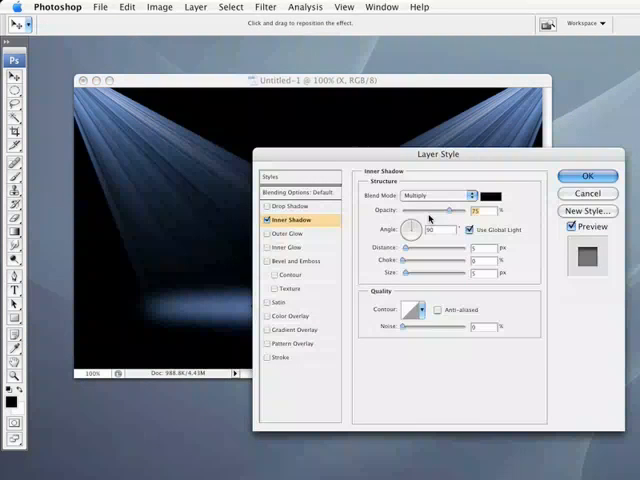
{"action": "left_click", "coordinate": [486, 195]}
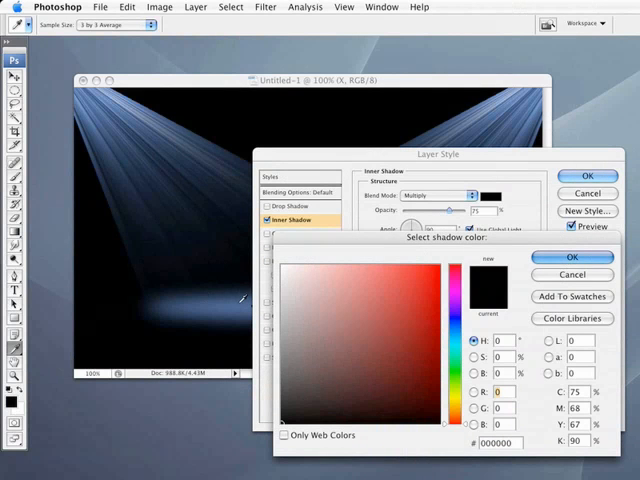
{"action": "left_click", "coordinate": [369, 347]}
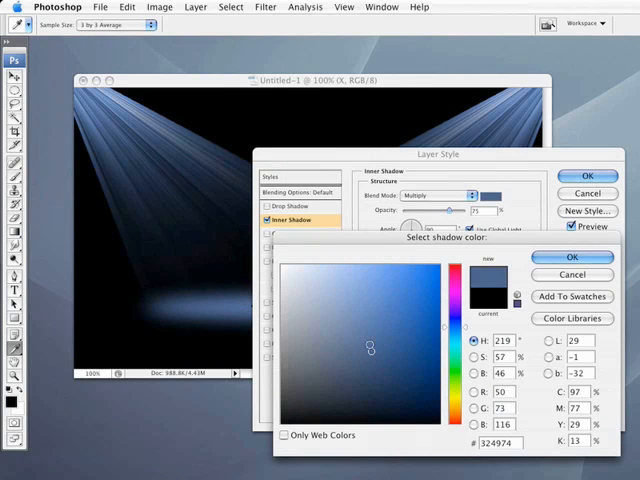
{"action": "left_click", "coordinate": [383, 313]}
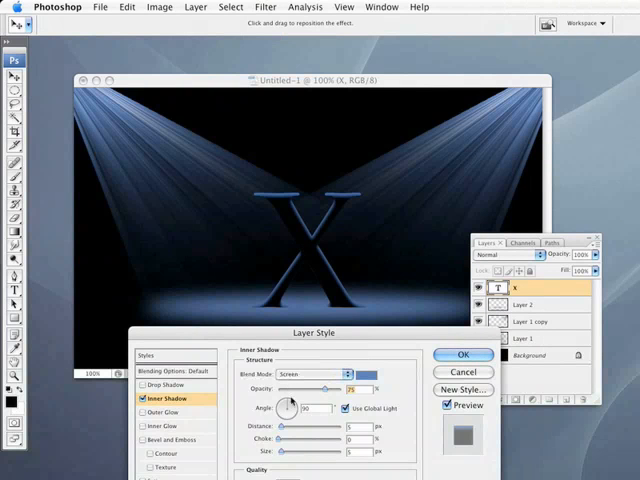
{"action": "left_click_drag", "start_coordinate": [290, 407], "coordinate": [298, 400]}
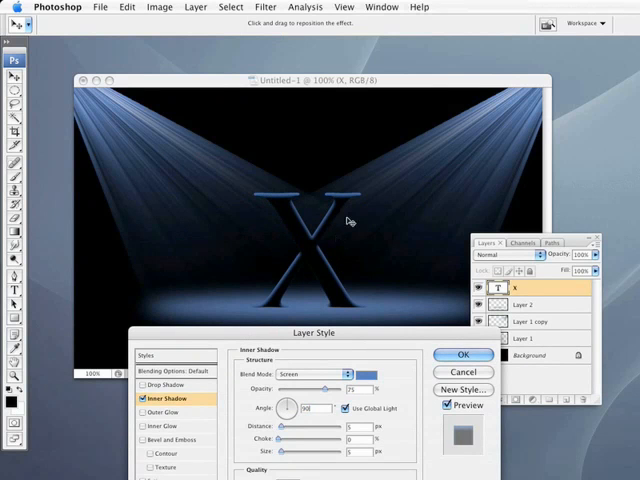
{"action": "mouse_move", "coordinate": [377, 268]}
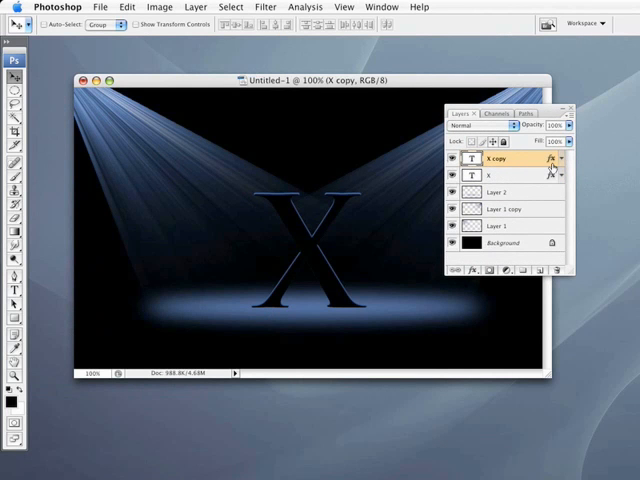
Step: Duplicate and rasterize the X, then flip a copy vertically below the letter
{"action": "left_click", "coordinate": [505, 175]}
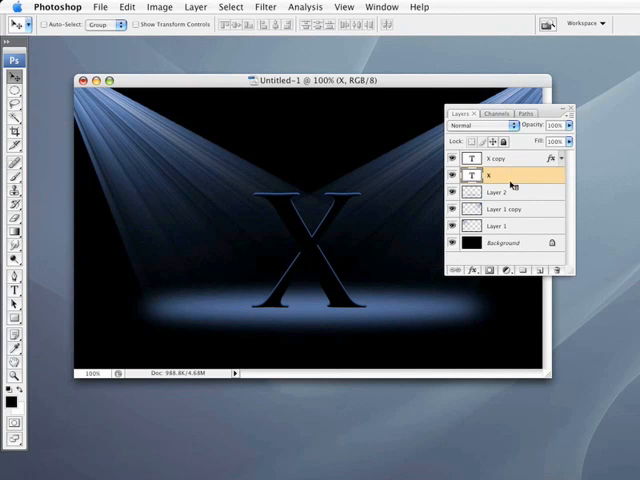
{"action": "right_click", "coordinate": [510, 174]}
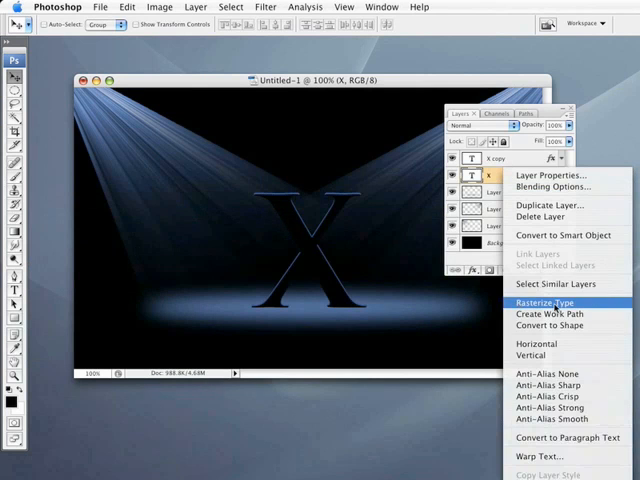
{"action": "left_click", "coordinate": [542, 302]}
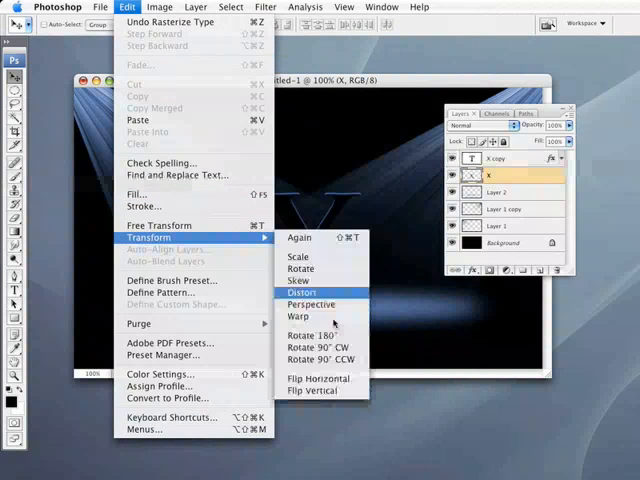
{"action": "left_click", "coordinate": [302, 292]}
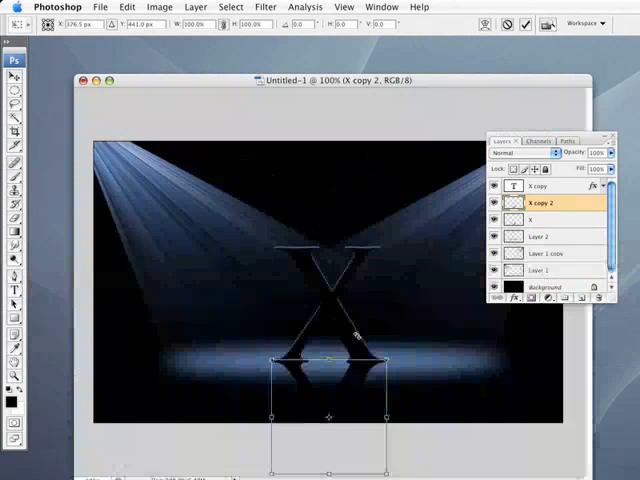
Step: Distort the flipped X copy into a floor shadow and set its opacity to 50%
{"action": "right_click", "coordinate": [328, 360]}
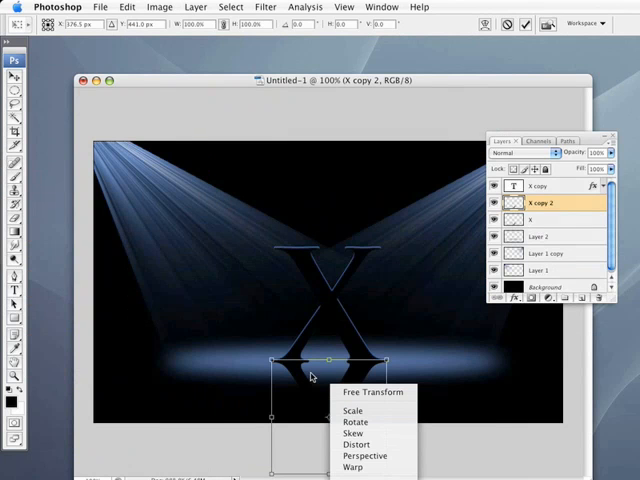
{"action": "mouse_move", "coordinate": [357, 444]}
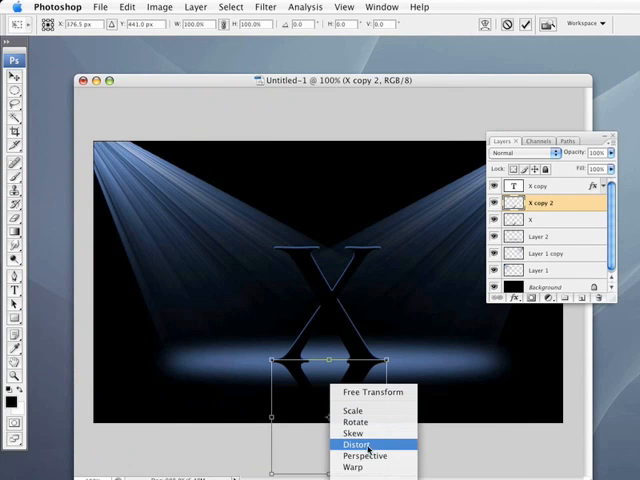
{"action": "left_click", "coordinate": [358, 444]}
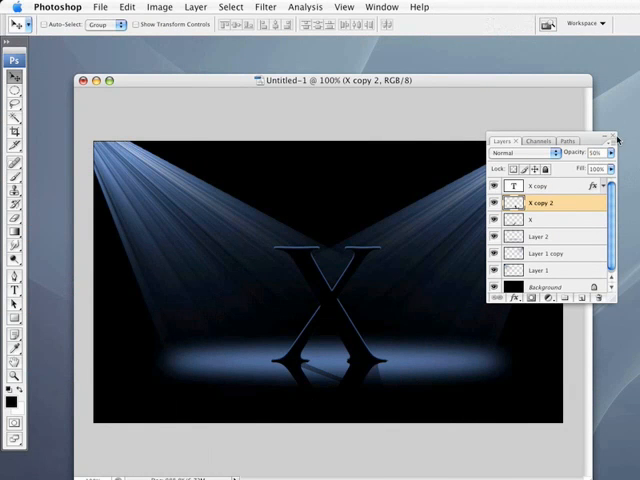
{"action": "left_click", "coordinate": [540, 219]}
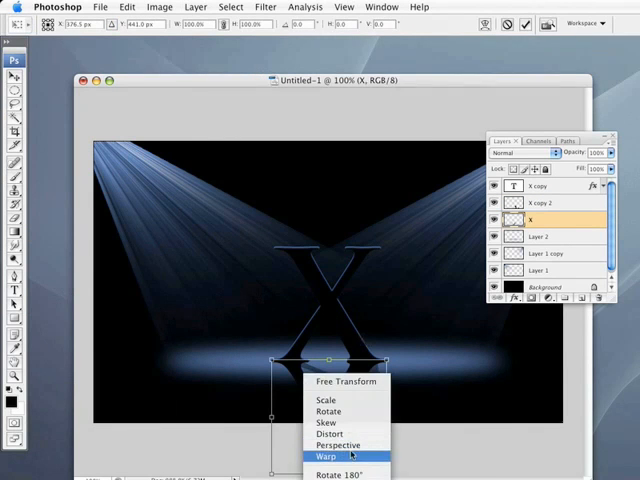
{"action": "mouse_move", "coordinate": [340, 433]}
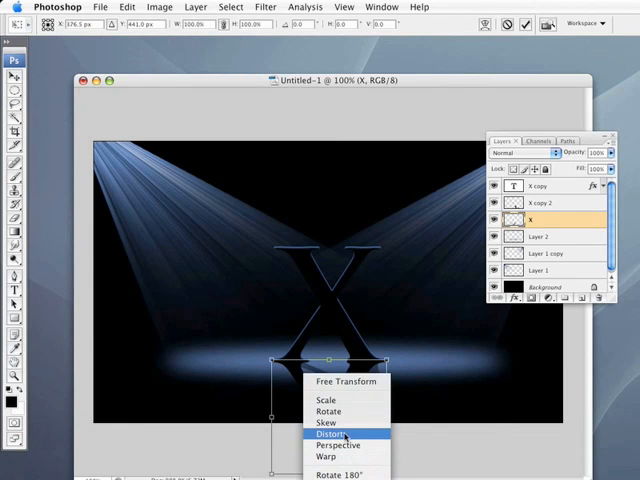
Step: Distort the rasterized X into a dark shadow beneath the letter and commit
{"action": "left_click", "coordinate": [331, 433]}
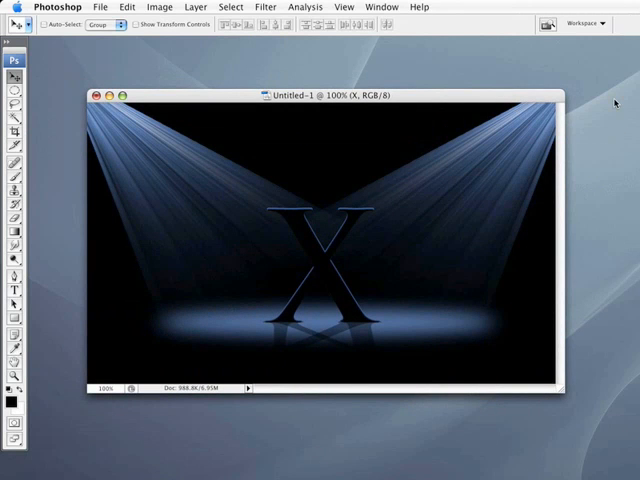
{"action": "mouse_move", "coordinate": [322, 182]}
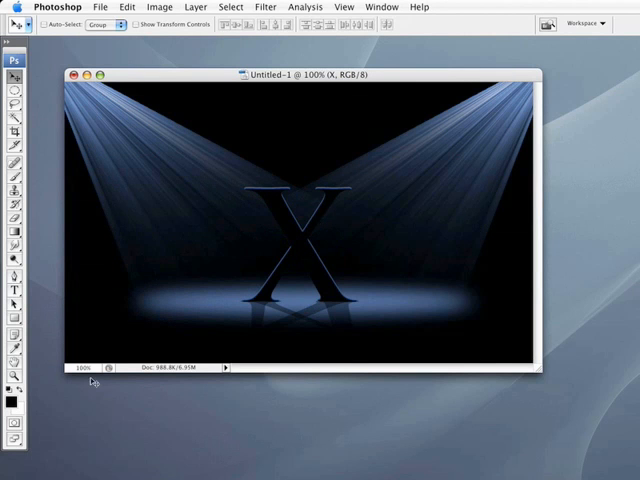
{"action": "mouse_move", "coordinate": [430, 355]}
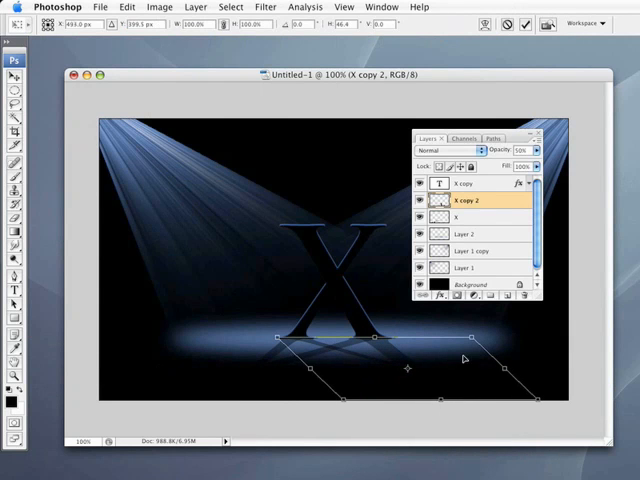
Step: Stretch X copy 2's bottom corners out to the right, then select the X copy layer
{"action": "left_click", "coordinate": [16, 72]}
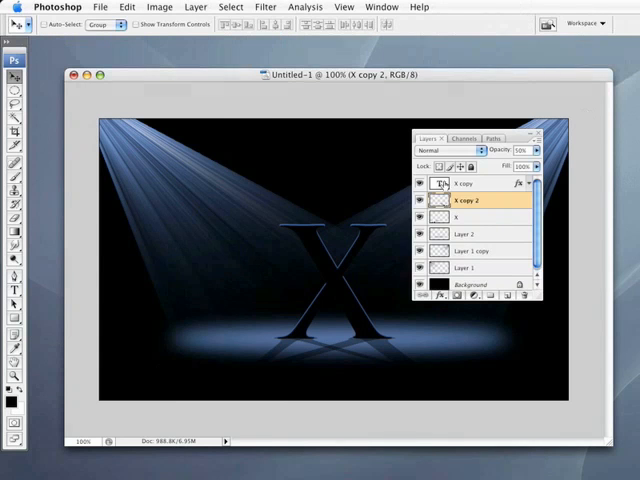
{"action": "left_click", "coordinate": [463, 183]}
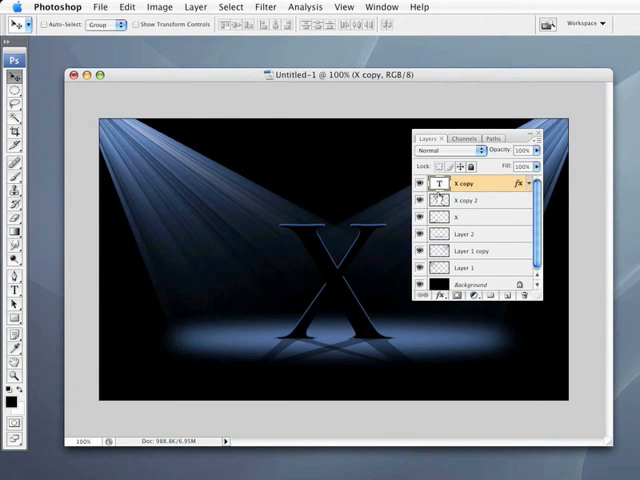